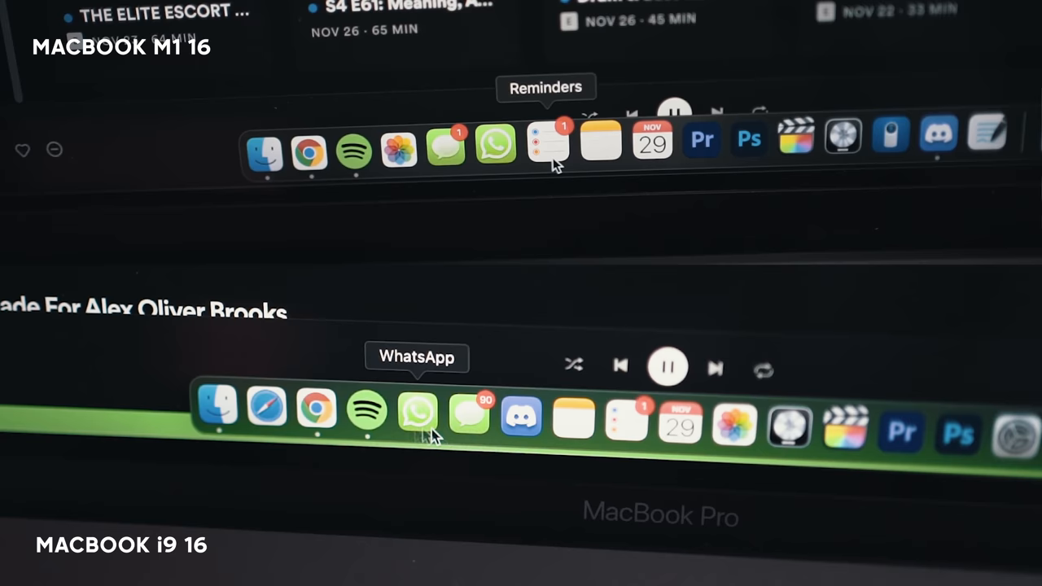
mouse_move(496, 145)
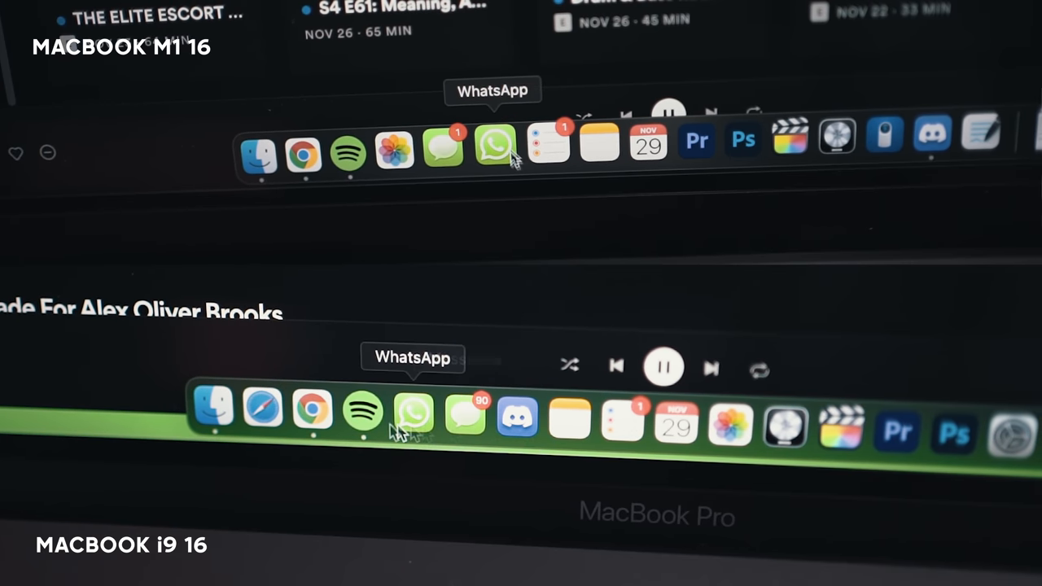
mouse_move(545, 439)
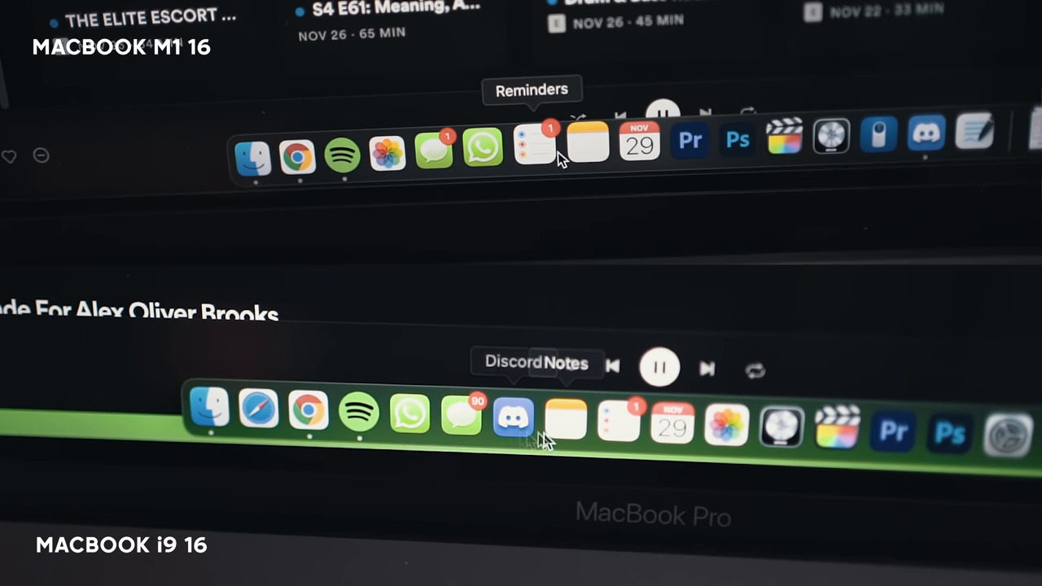
mouse_move(404, 415)
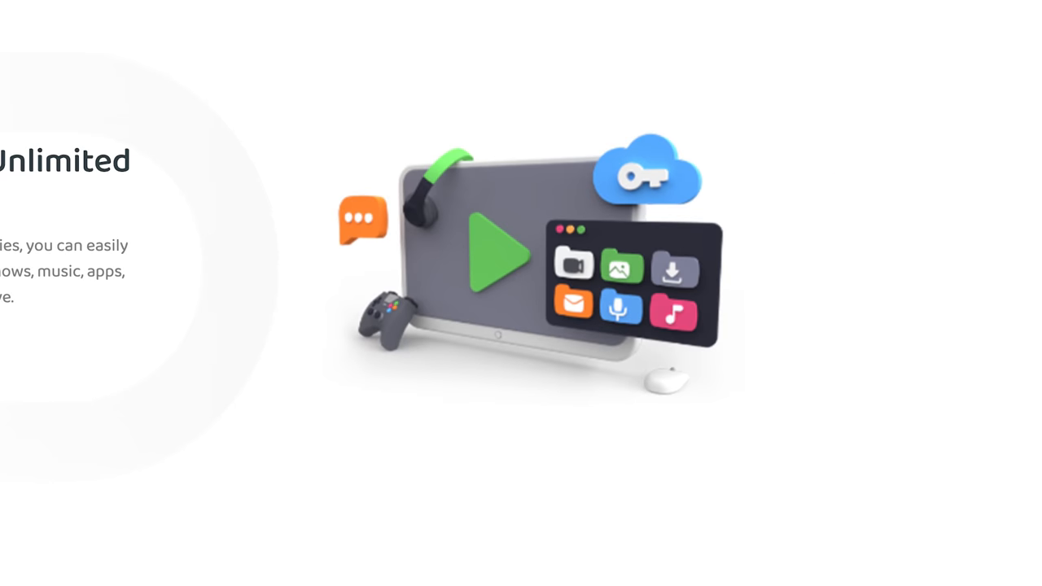
scroll("down", 3)
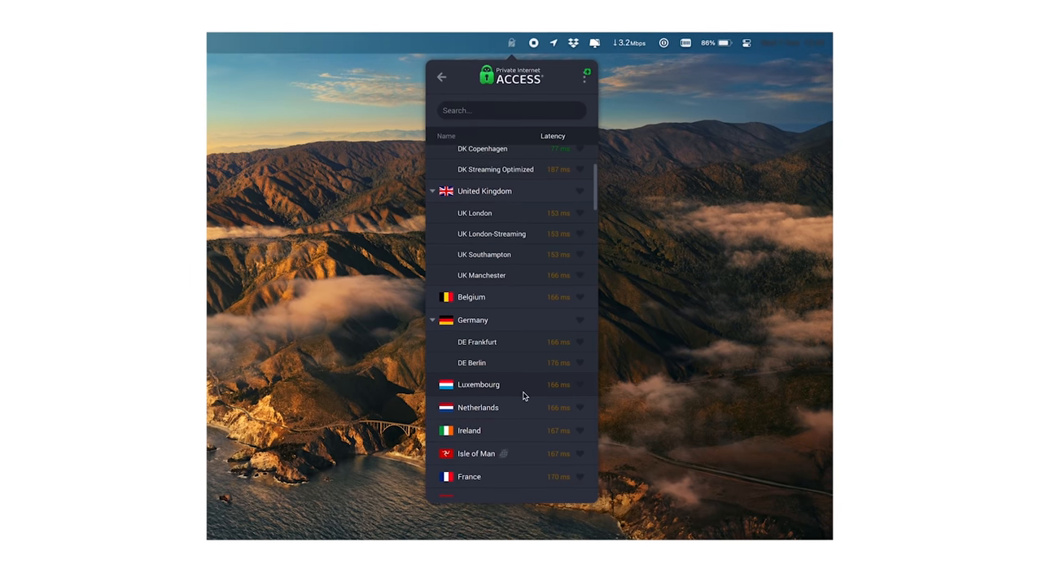
scroll("down", 3)
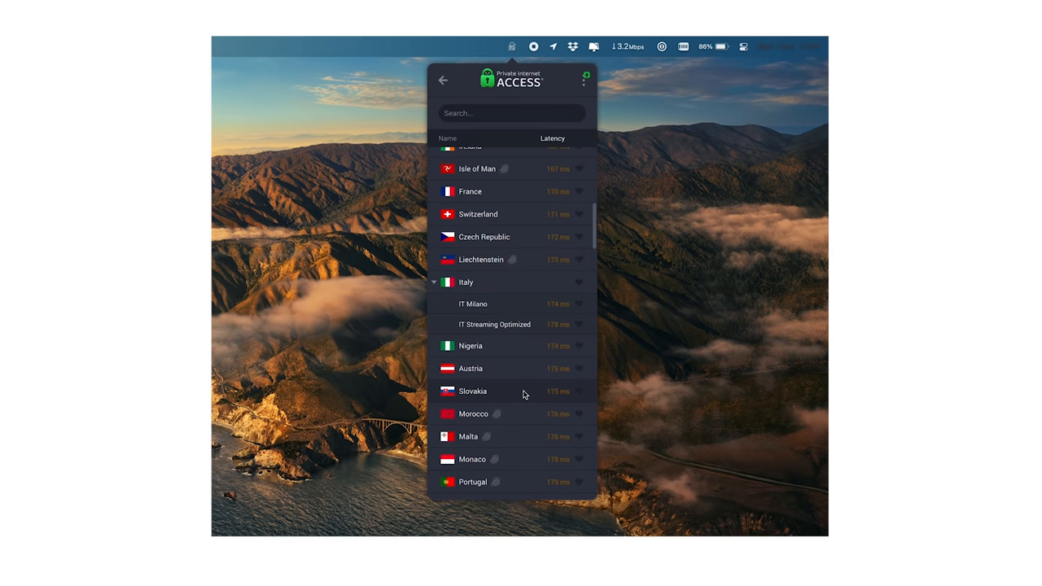